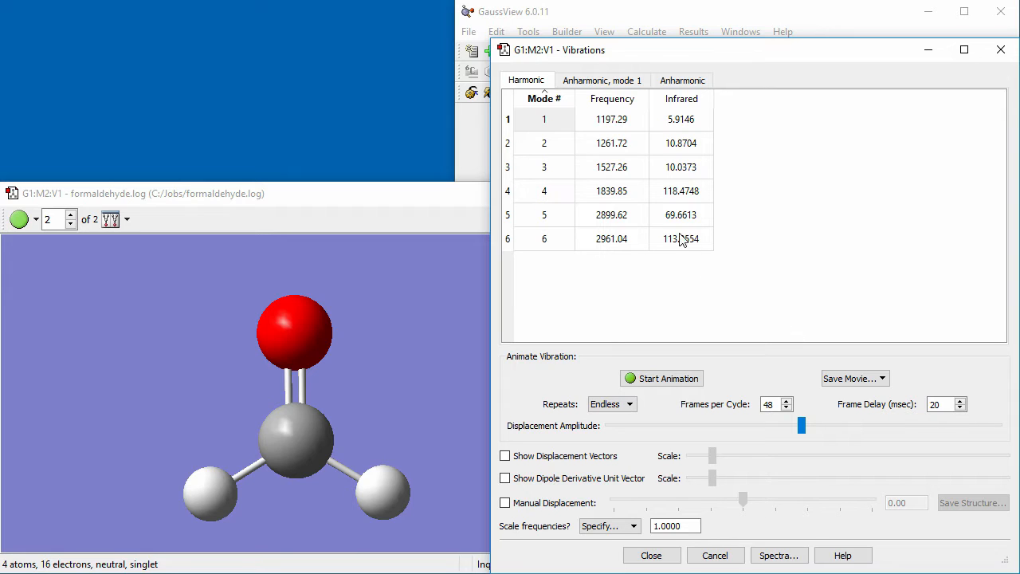
mouse_move(631, 120)
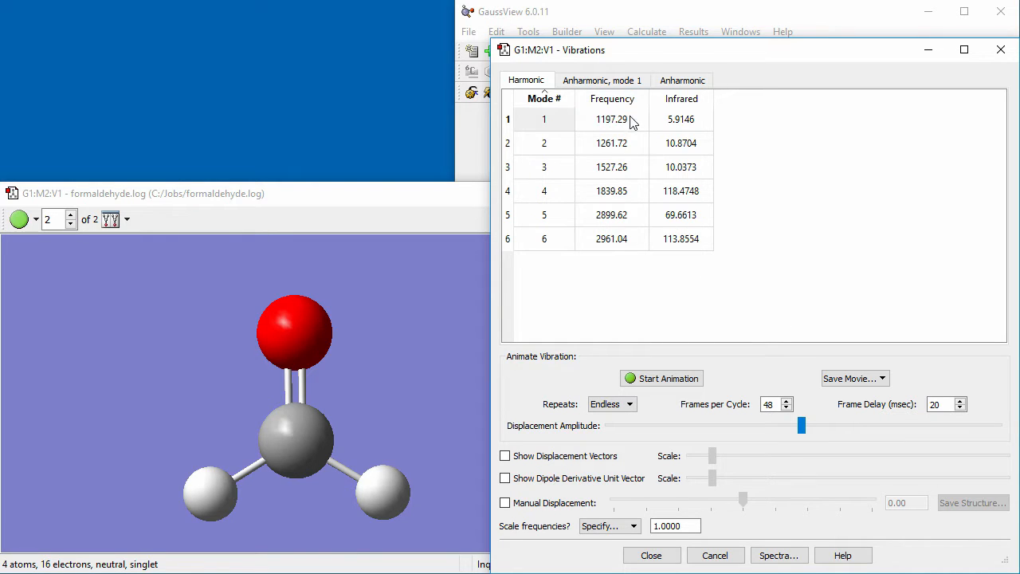
mouse_move(635, 191)
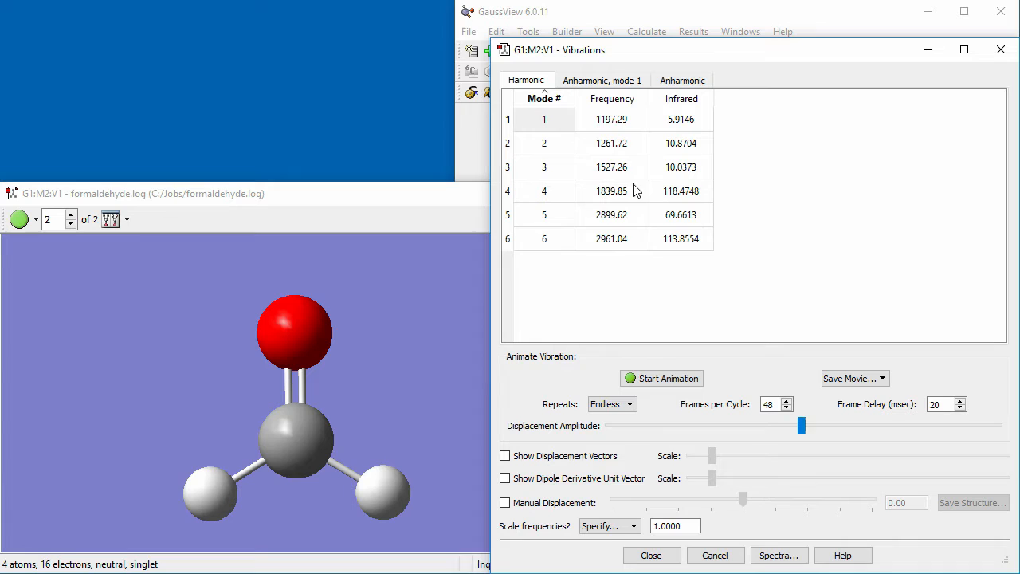
mouse_move(638, 262)
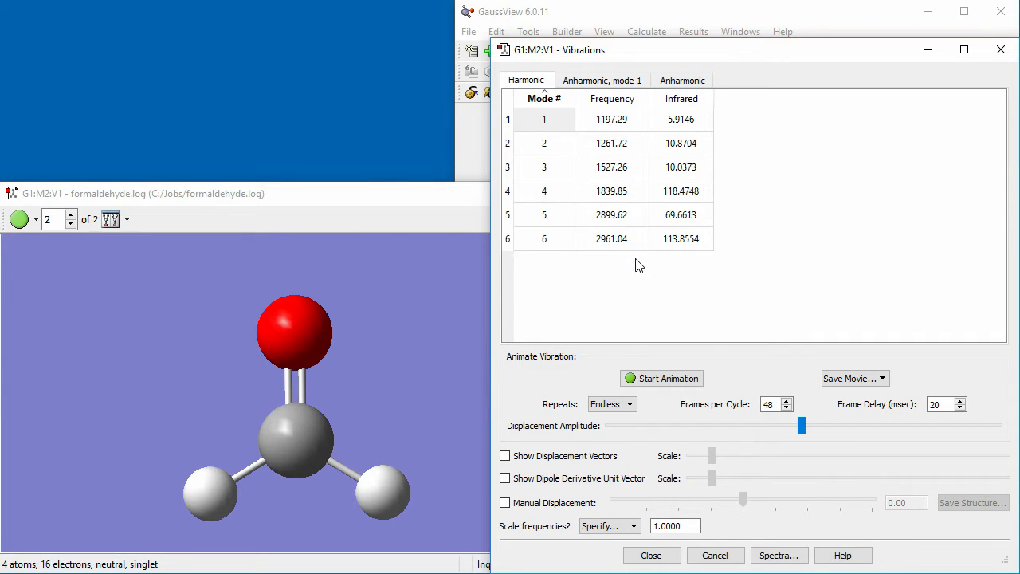
- Browse the full anharmonic results table, then return to the harmonic frequency list
left_click(682, 80)
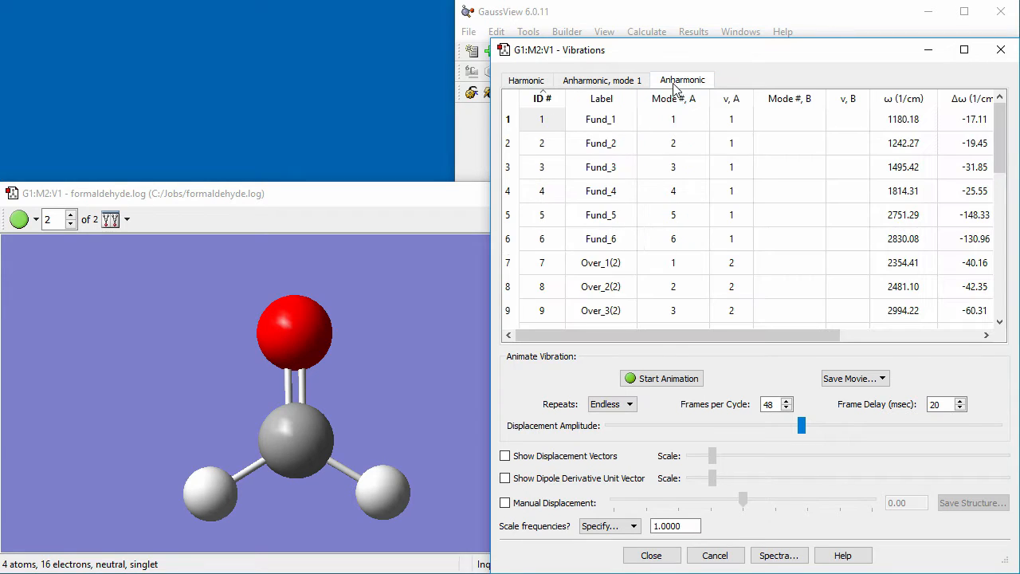
left_click(542, 118)
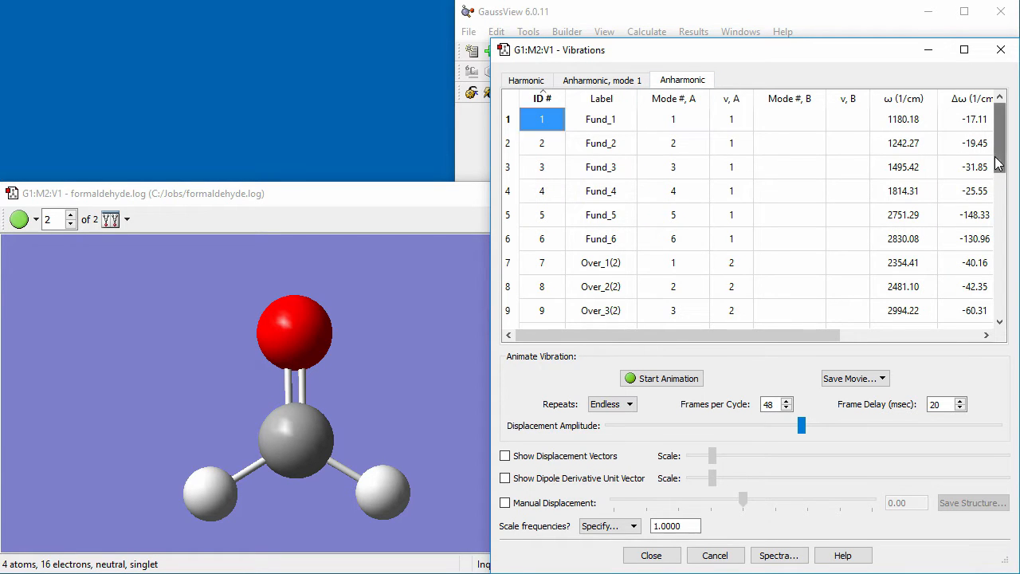
scroll("down", 3)
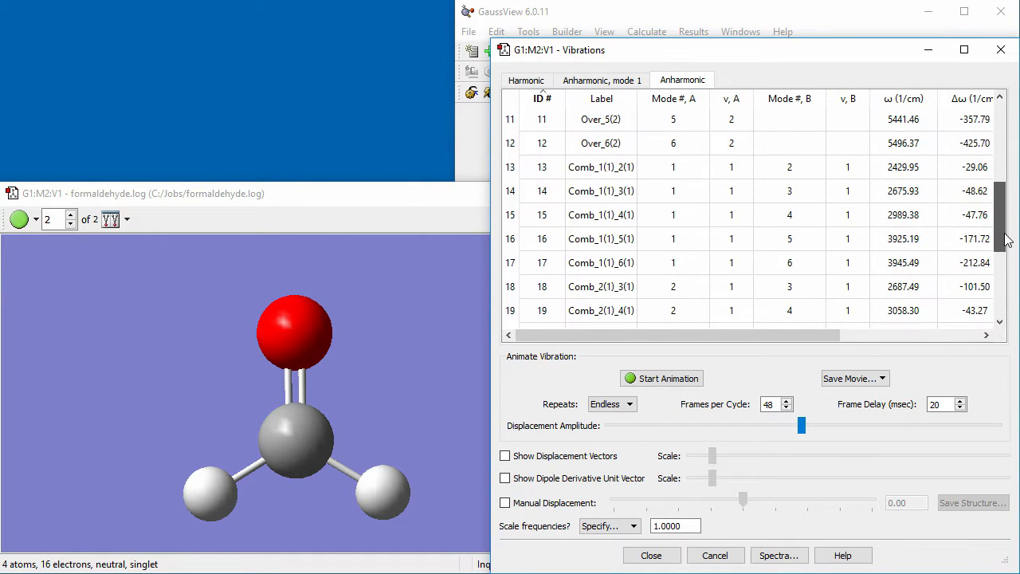
scroll("down", 3)
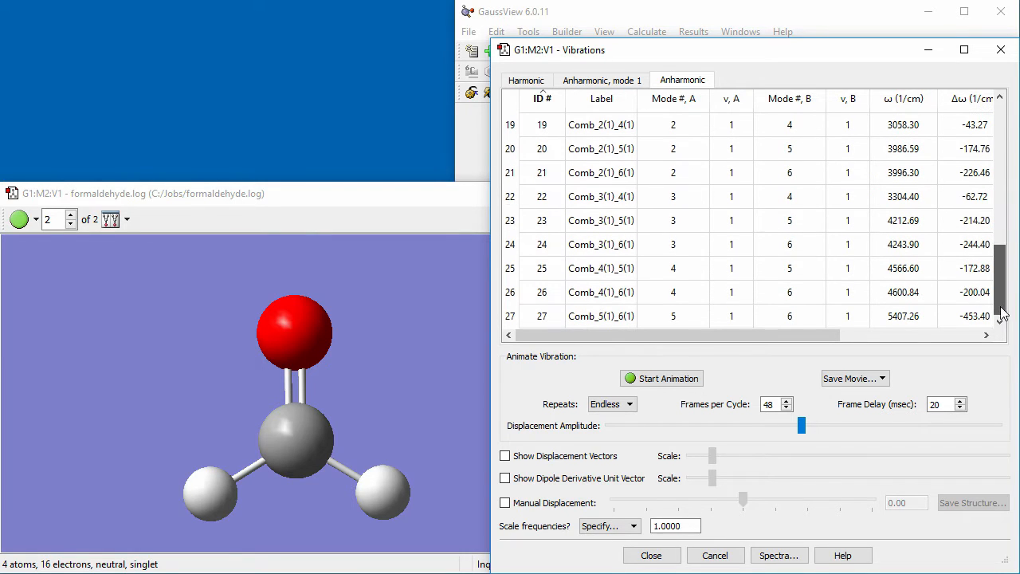
left_click(526, 80)
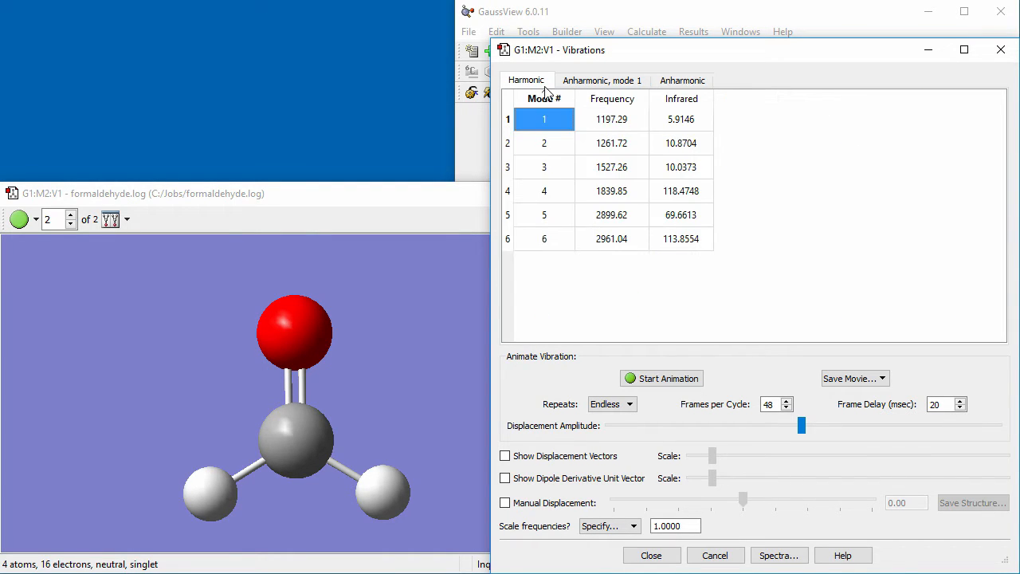
mouse_move(555, 166)
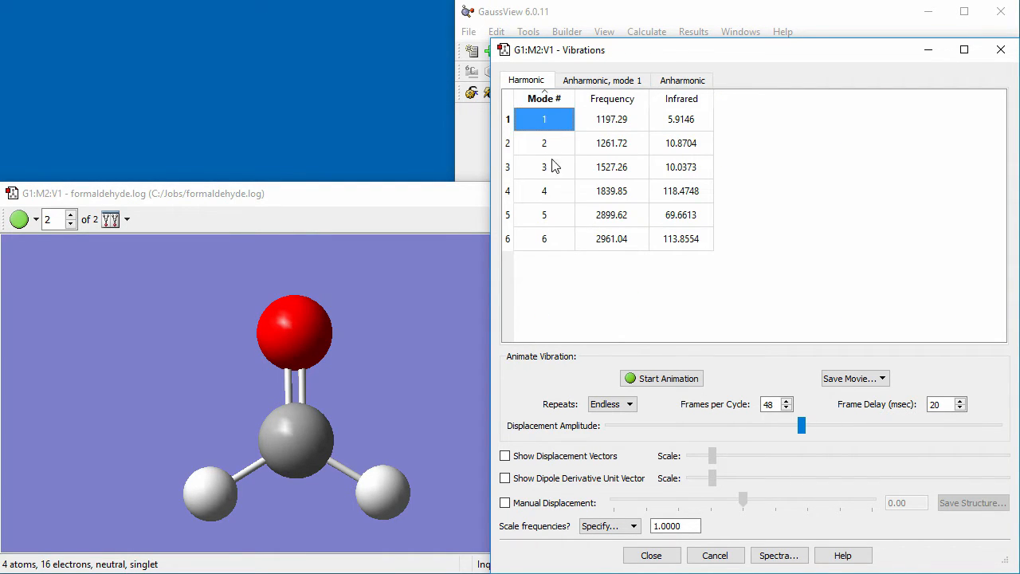
- Select vibrational mode 6 and show its anharmonic fundamental, overtone and combination states
left_click(545, 239)
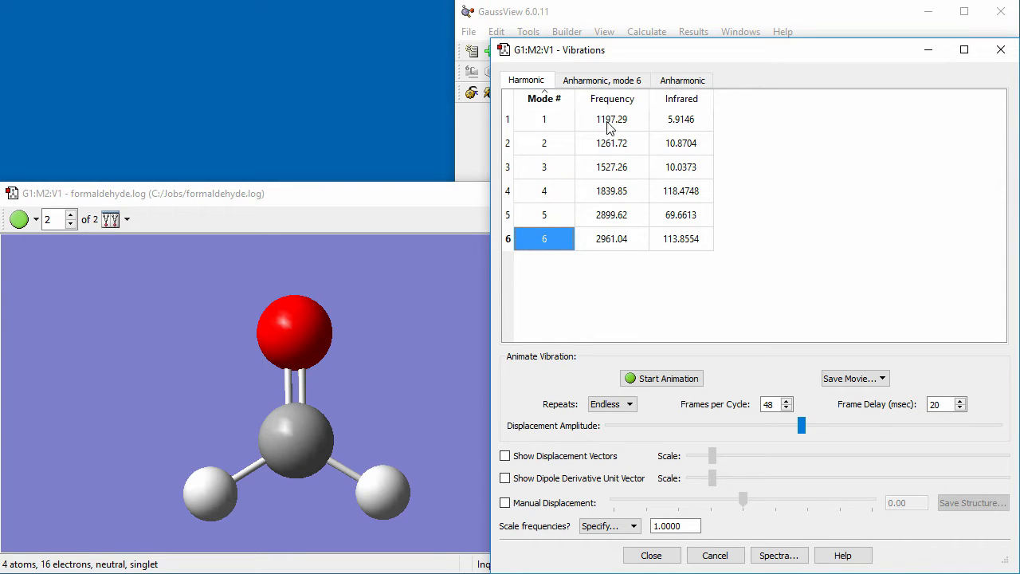
left_click(602, 80)
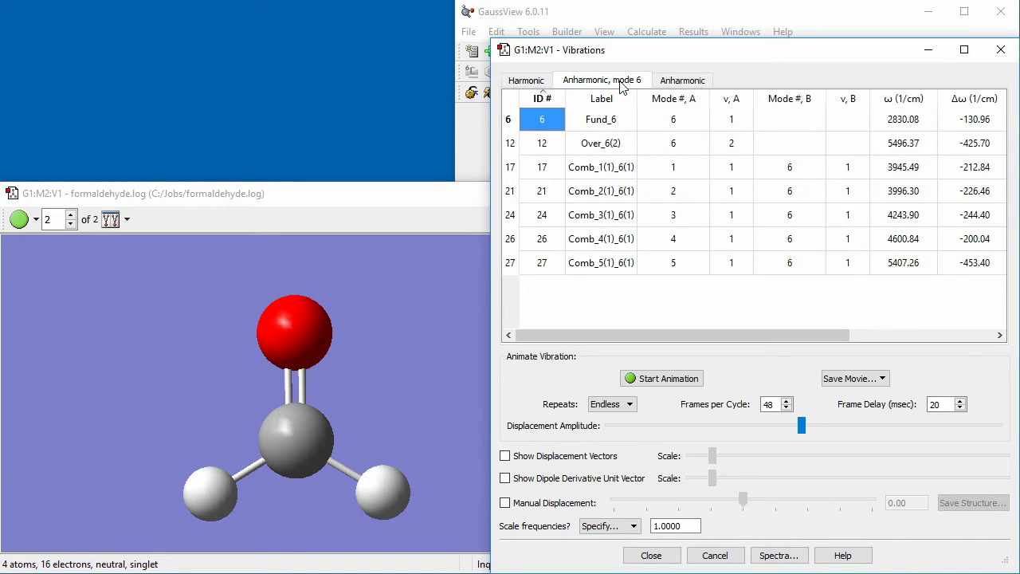
mouse_move(660, 124)
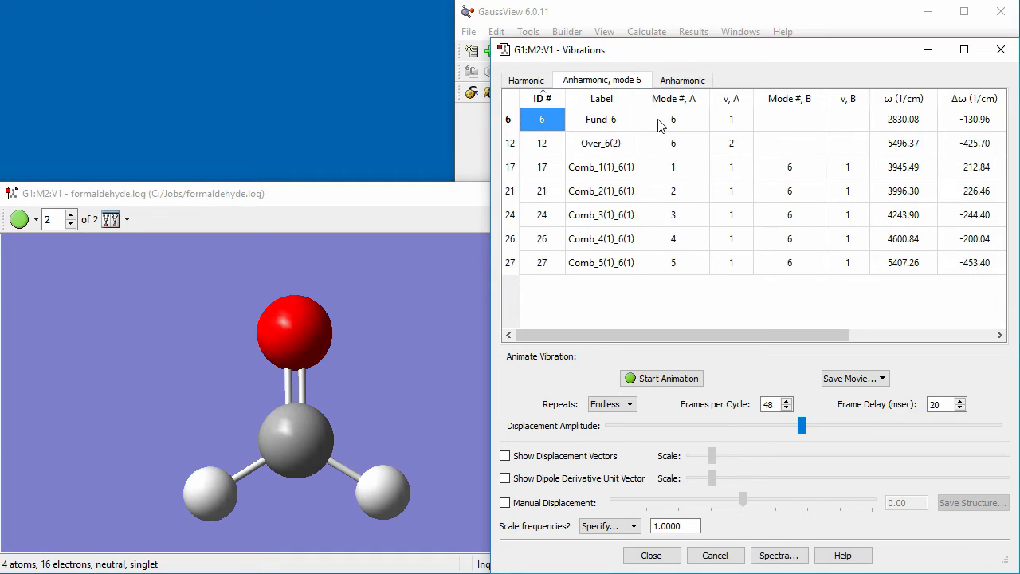
mouse_move(778, 193)
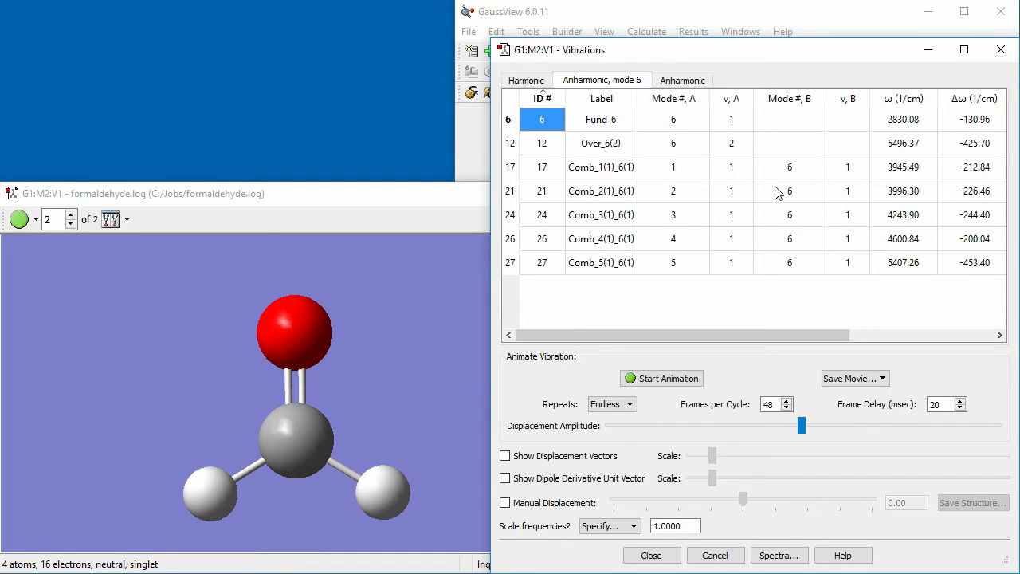
mouse_move(782, 274)
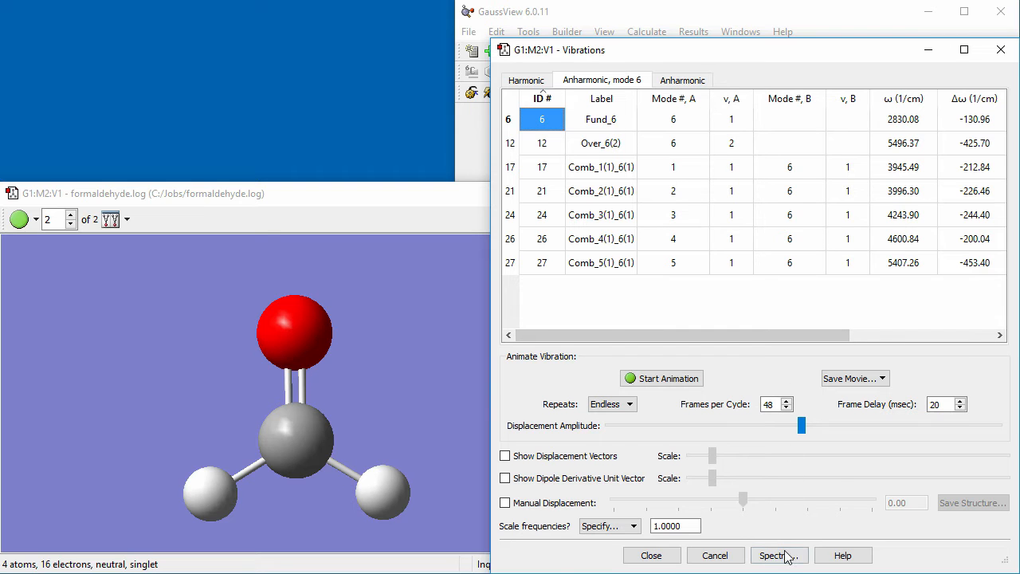
- Display formaldehyde's harmonic IR spectrum with peaks near 1840 and 2900–3000 cm⁻¹
left_click(778, 555)
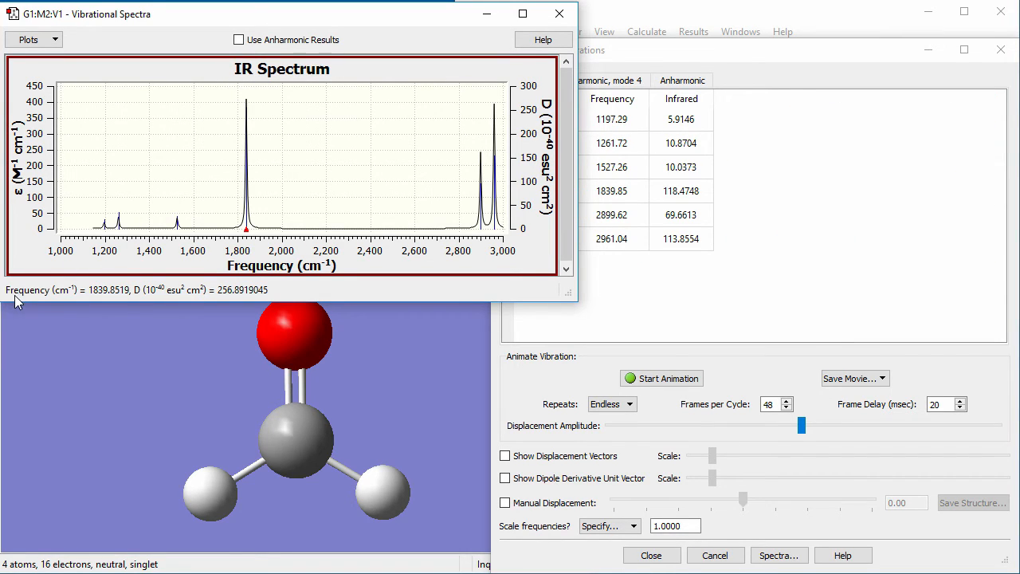
mouse_move(217, 302)
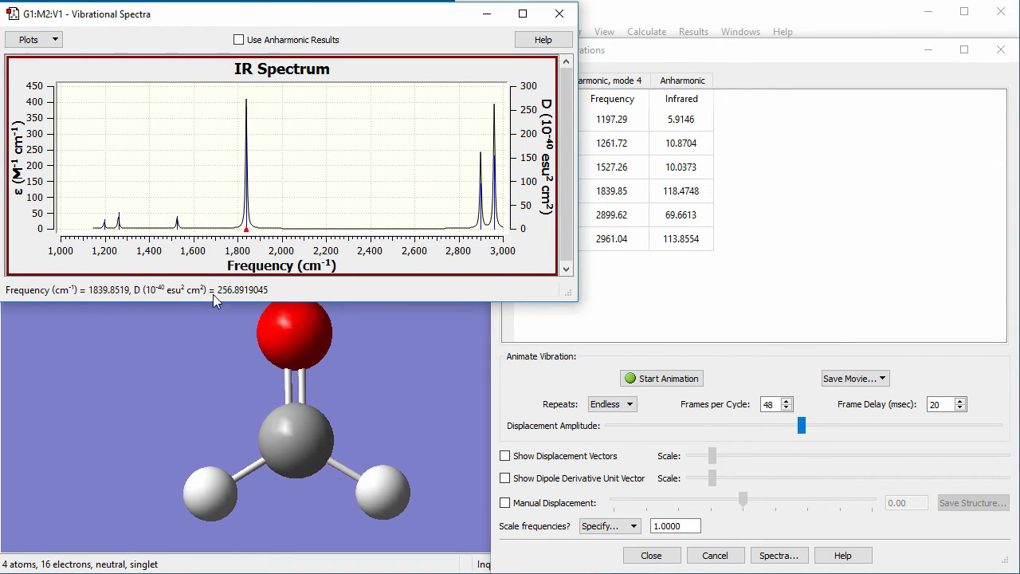
mouse_move(243, 65)
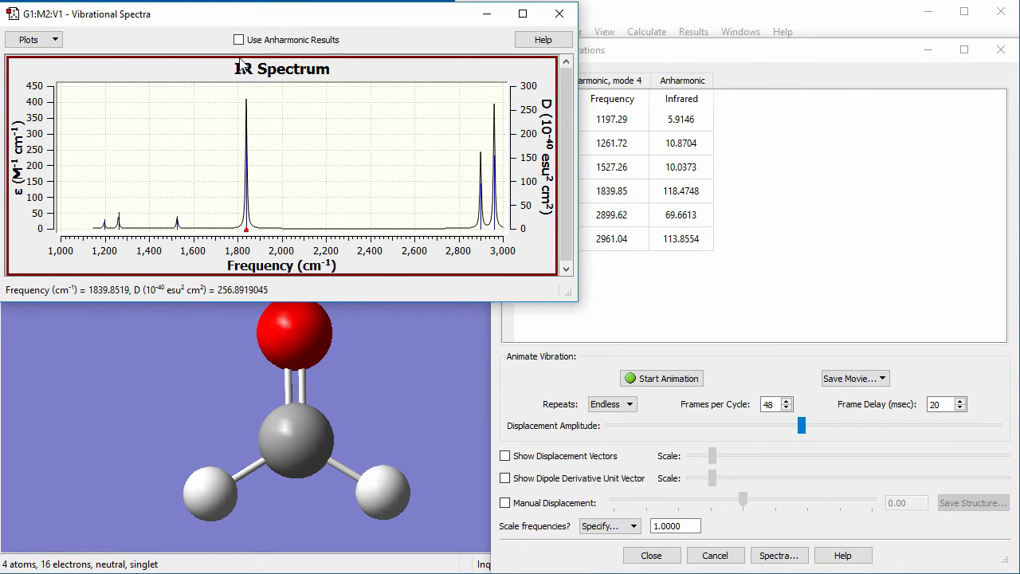
- Switch the IR spectrum to anharmonic results, extending to about 6000 cm⁻¹
left_click(239, 38)
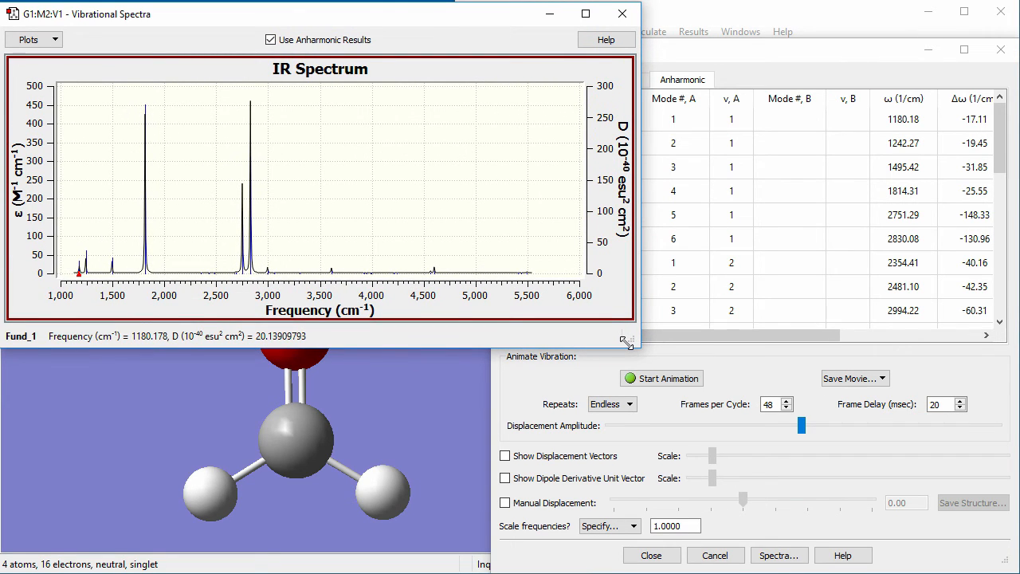
mouse_move(265, 165)
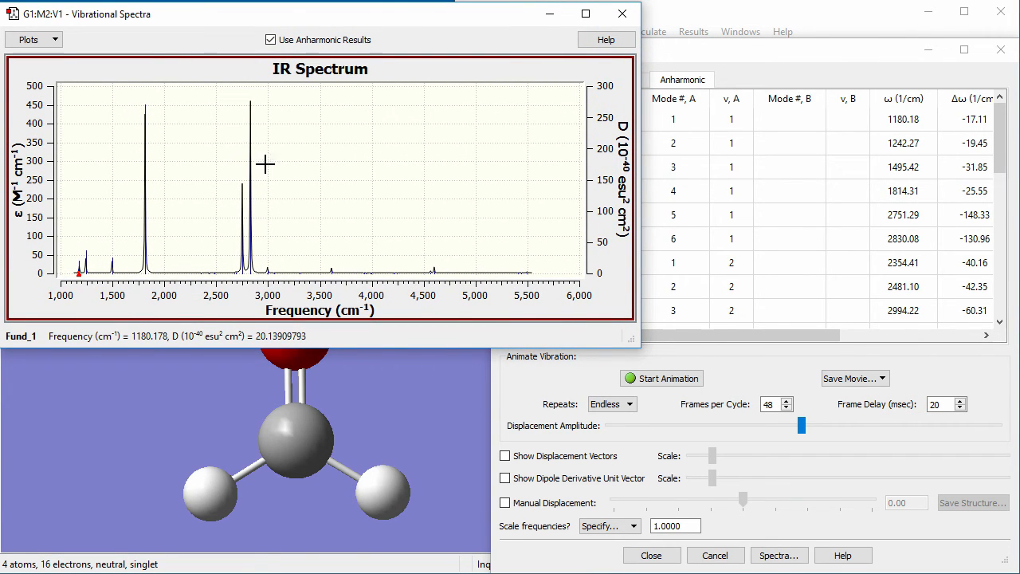
- Create a mixture spectrum overlaying the harmonic and anharmonic IR spectra via Plots > Mixture Spectra
left_click(32, 38)
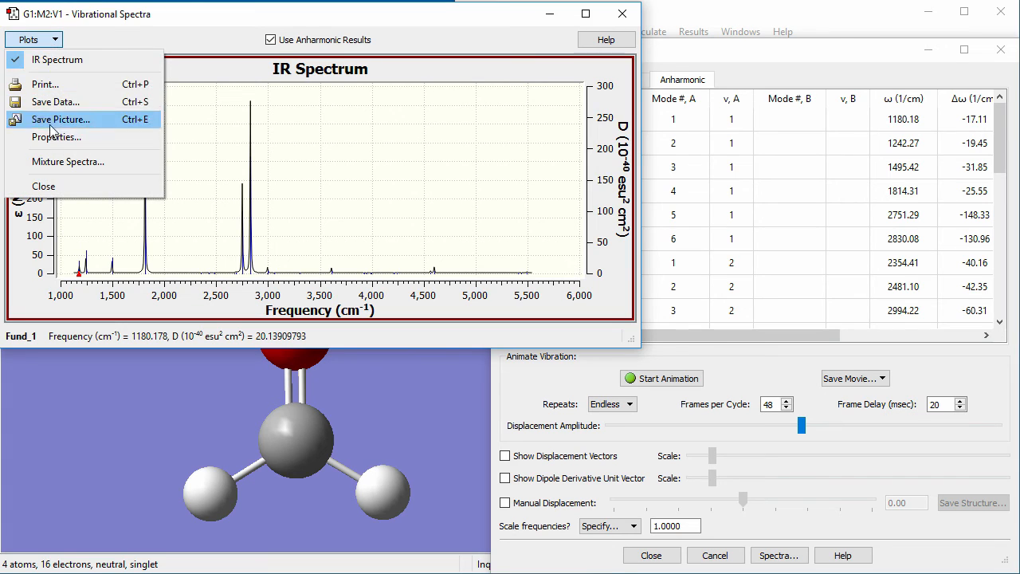
left_click(67, 161)
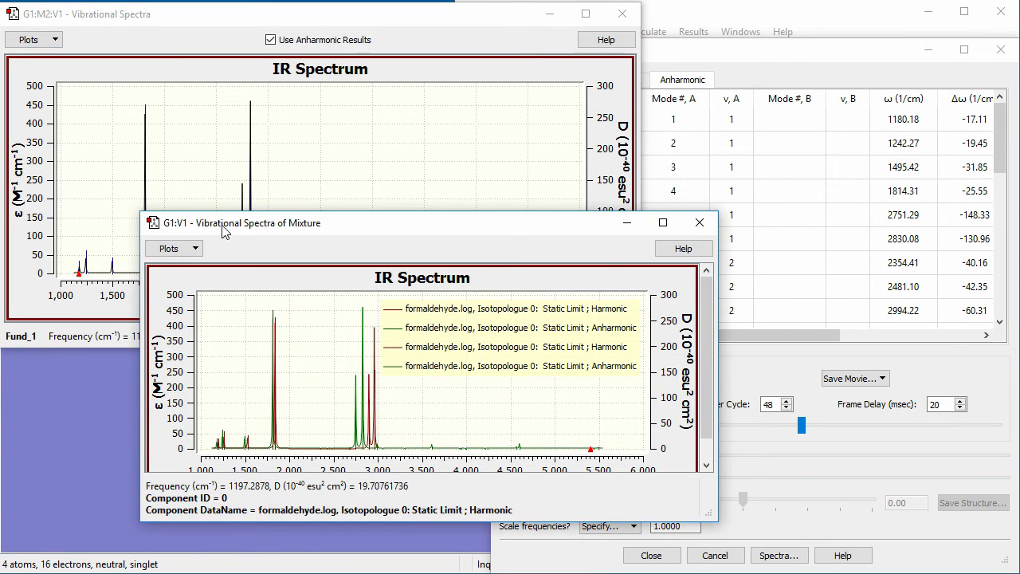